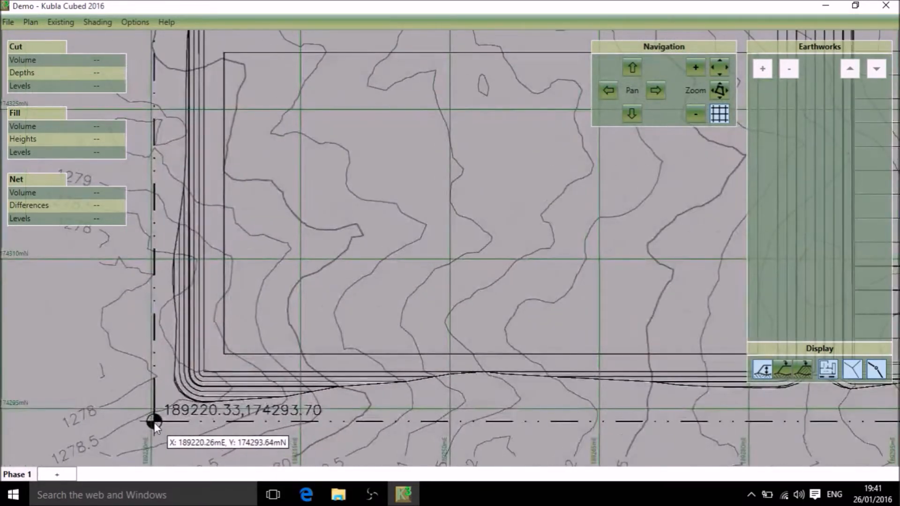
mouse_move(155, 422)
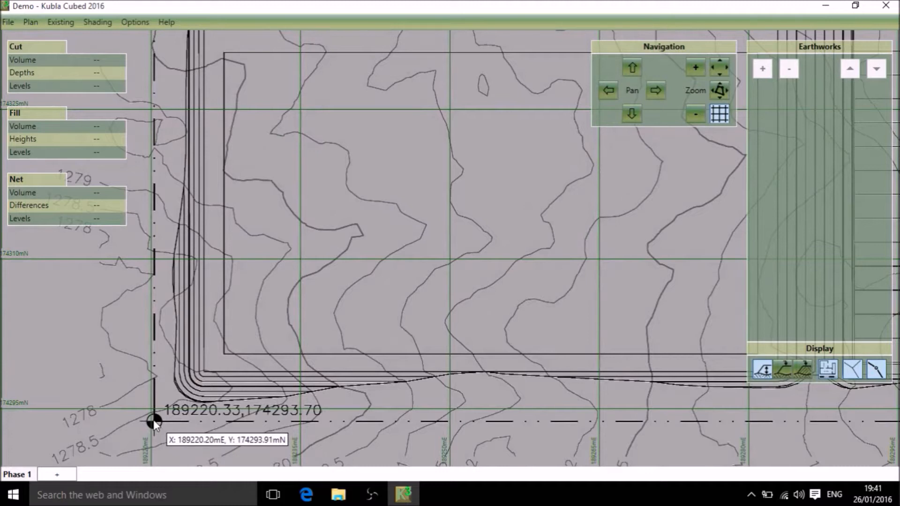
mouse_move(63, 56)
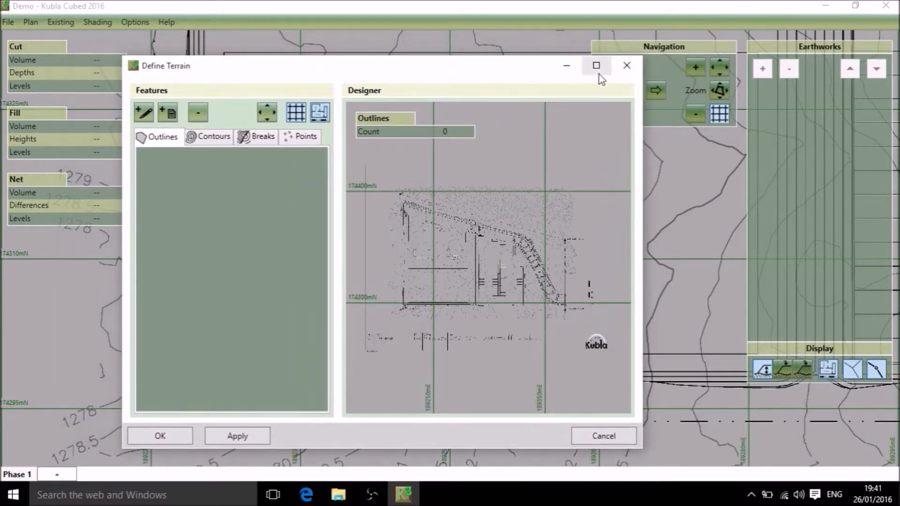
Step: Maximize the Define Terrain window and review its empty Contours and Breaks lists
click(596, 65)
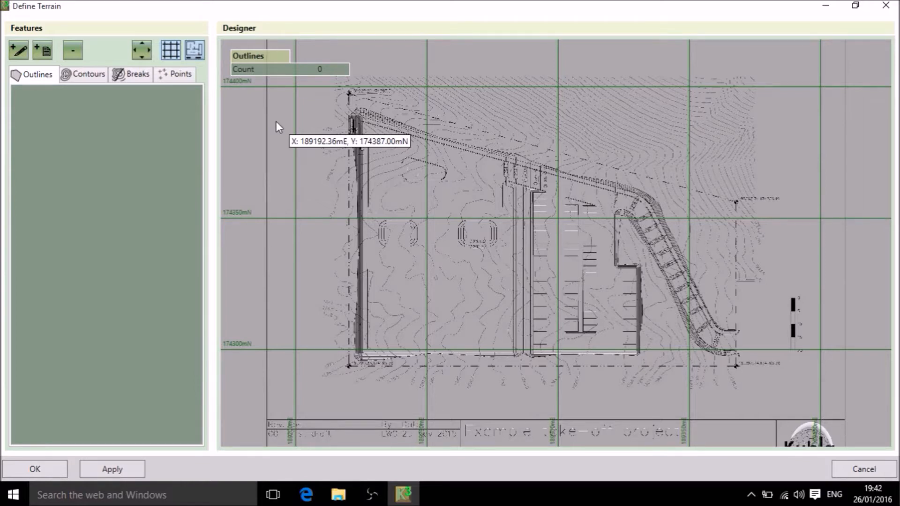
click(88, 74)
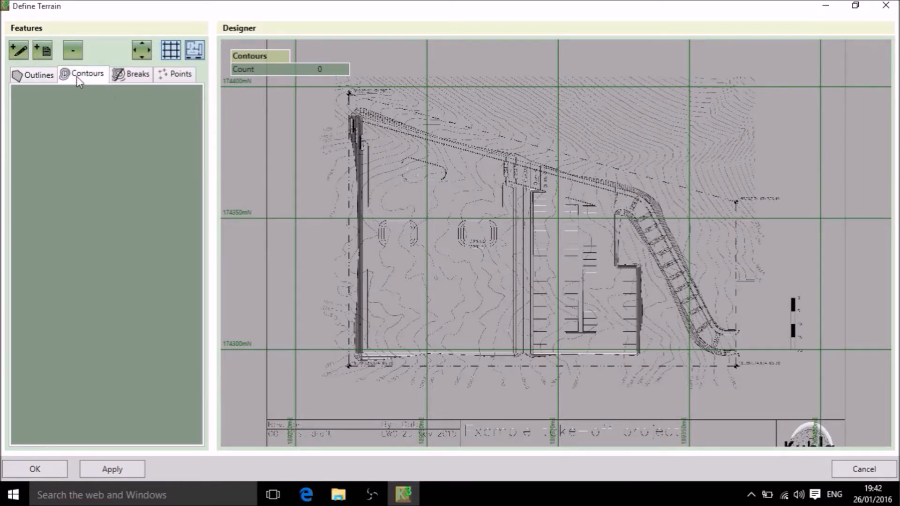
click(179, 73)
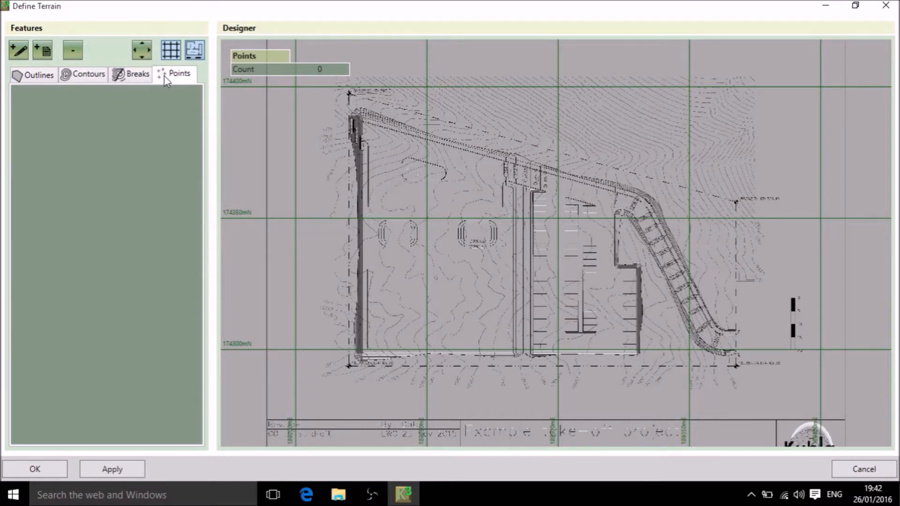
mouse_move(18, 50)
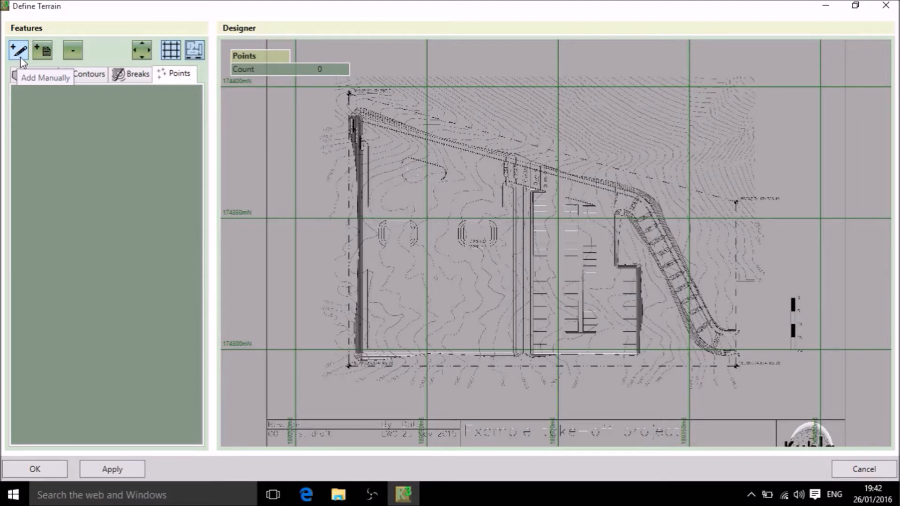
mouse_move(42, 49)
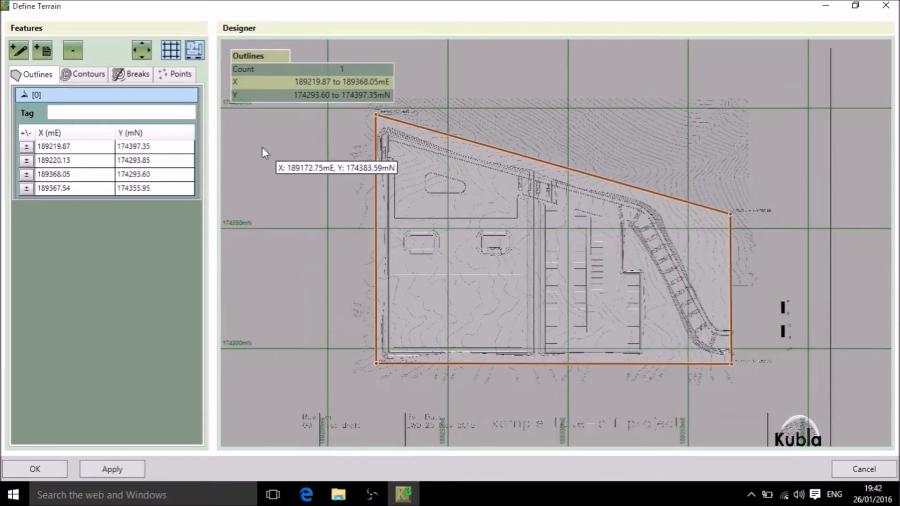
Step: Return to the Contours list after outlining the four-corner site boundary
click(87, 74)
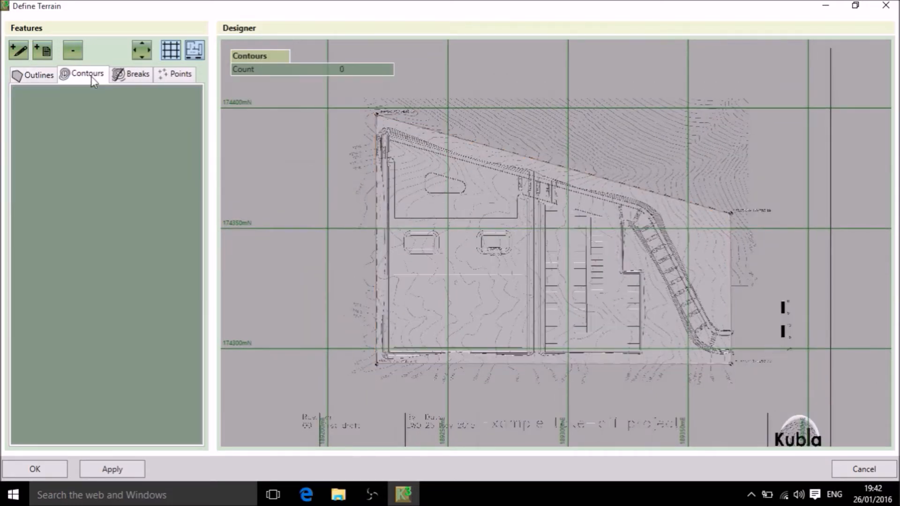
Step: Load 43 contour lines (1276.50–1294.50 m) from the DXF file via Add From File
click(42, 50)
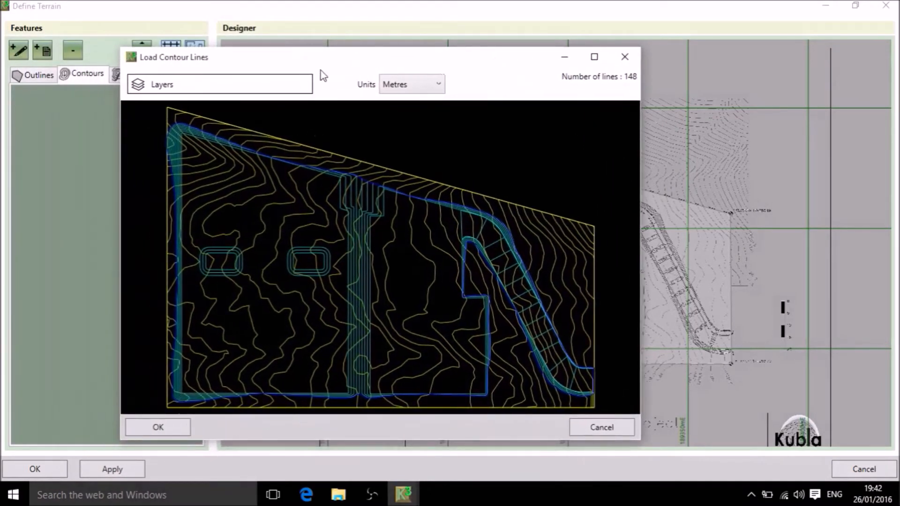
click(219, 84)
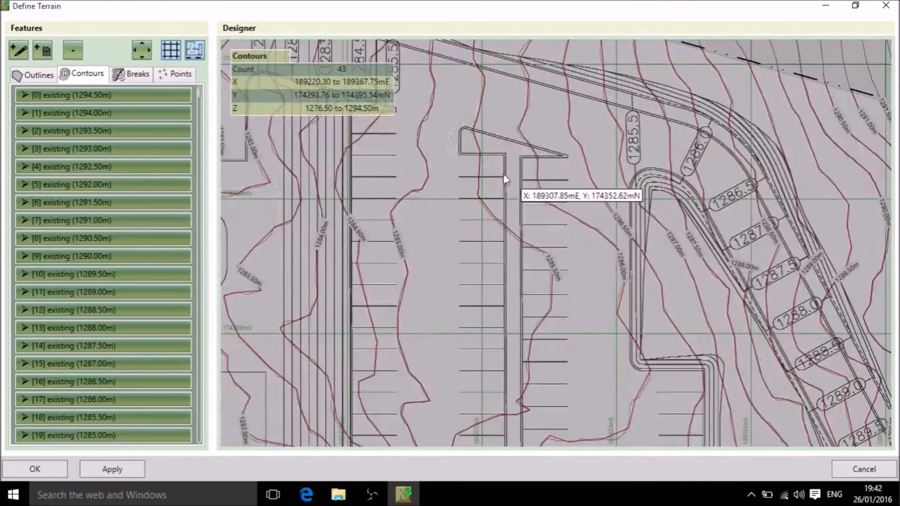
click(136, 74)
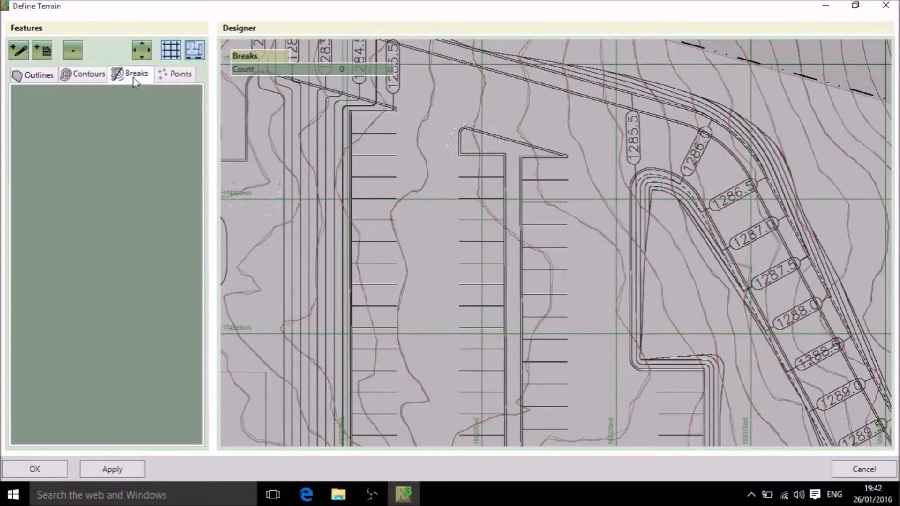
mouse_move(376, 84)
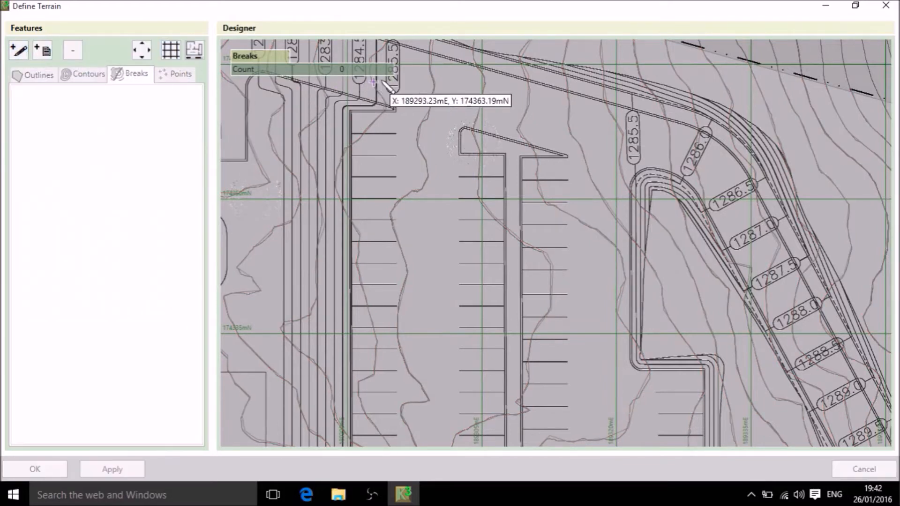
click(401, 75)
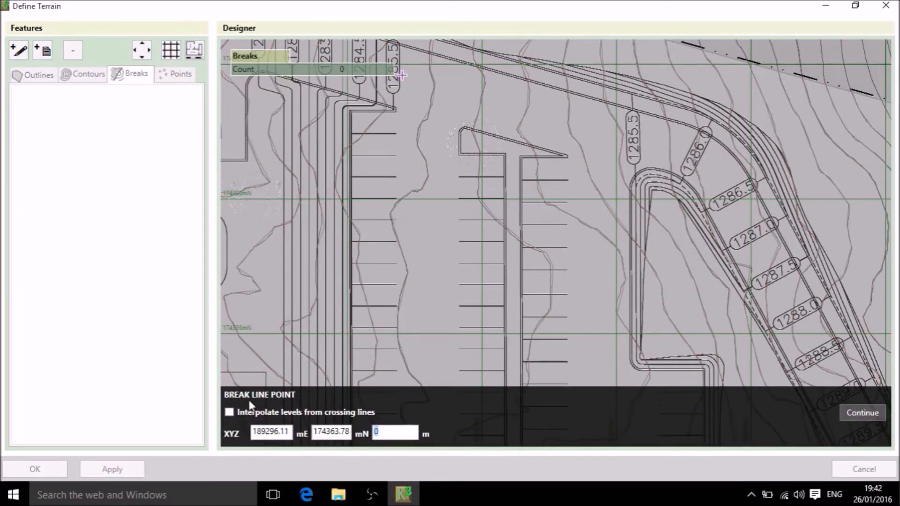
click(228, 413)
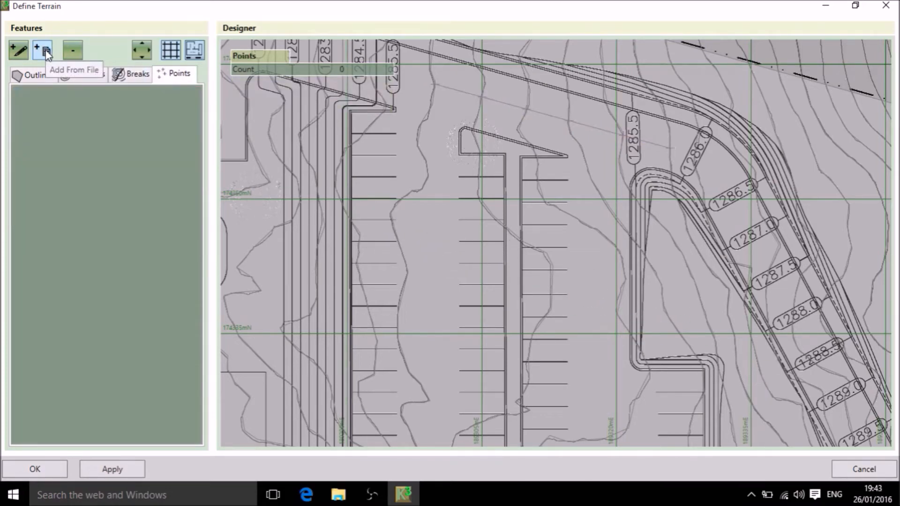
click(42, 50)
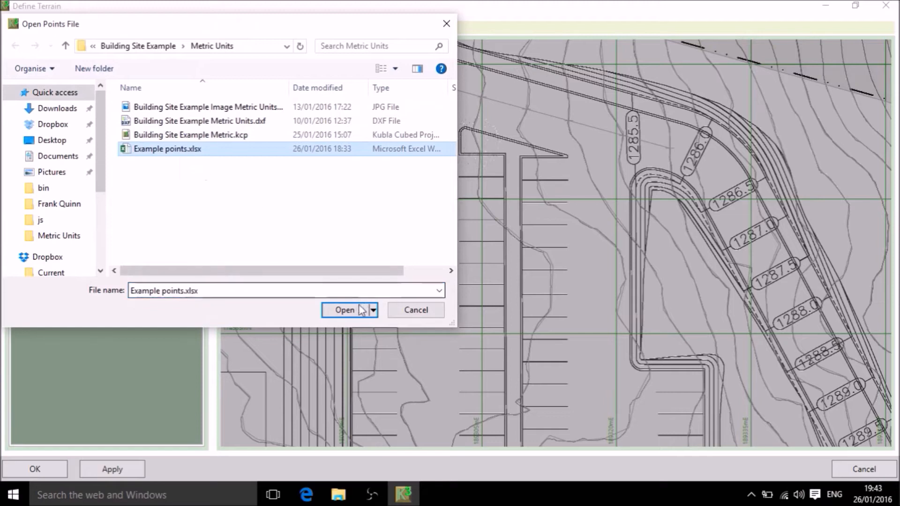
click(344, 311)
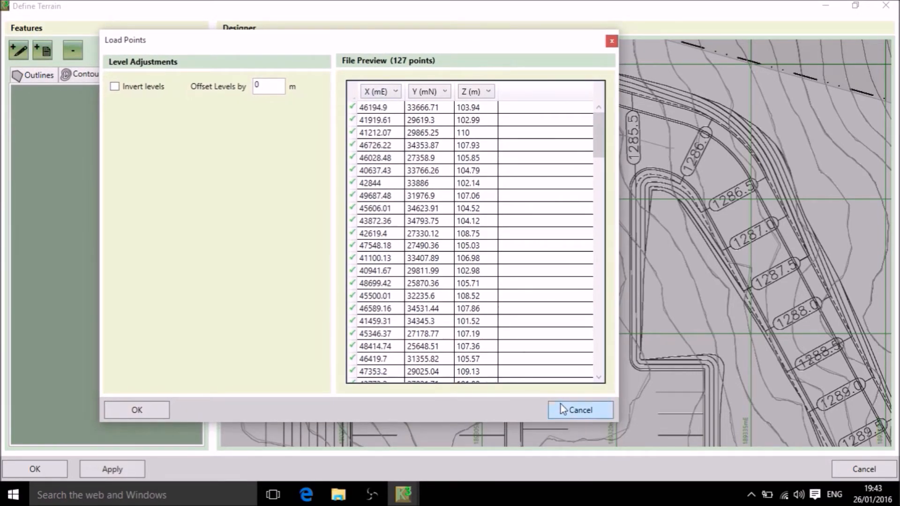
click(580, 410)
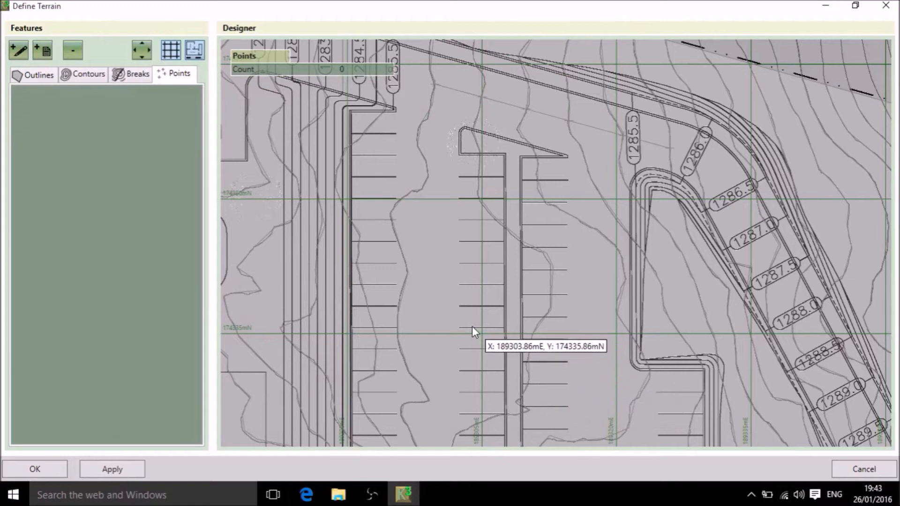
mouse_move(434, 339)
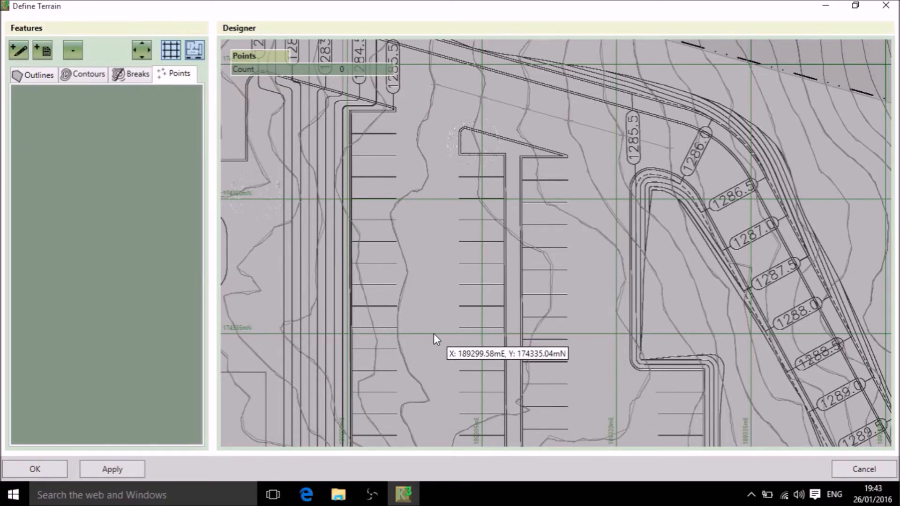
mouse_move(68, 465)
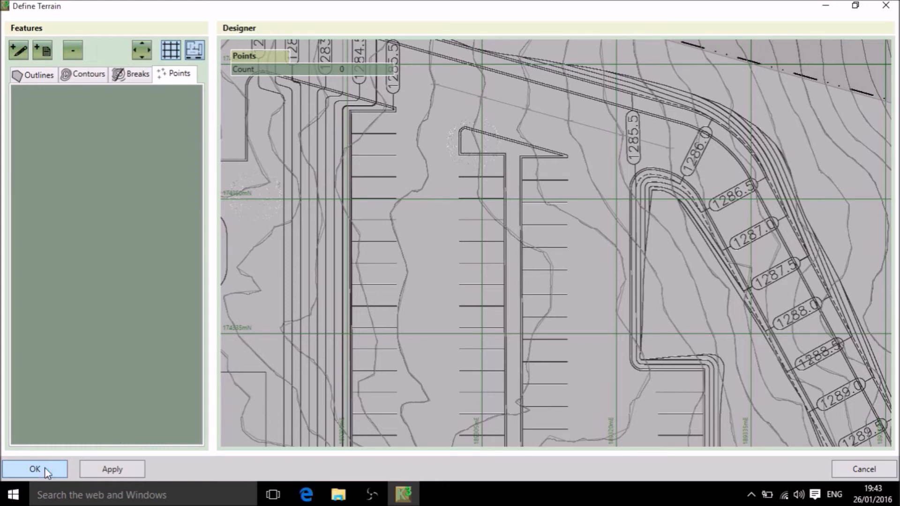
Step: Confirm the terrain definition to shade the existing surface, then list earthwork types to add
click(35, 469)
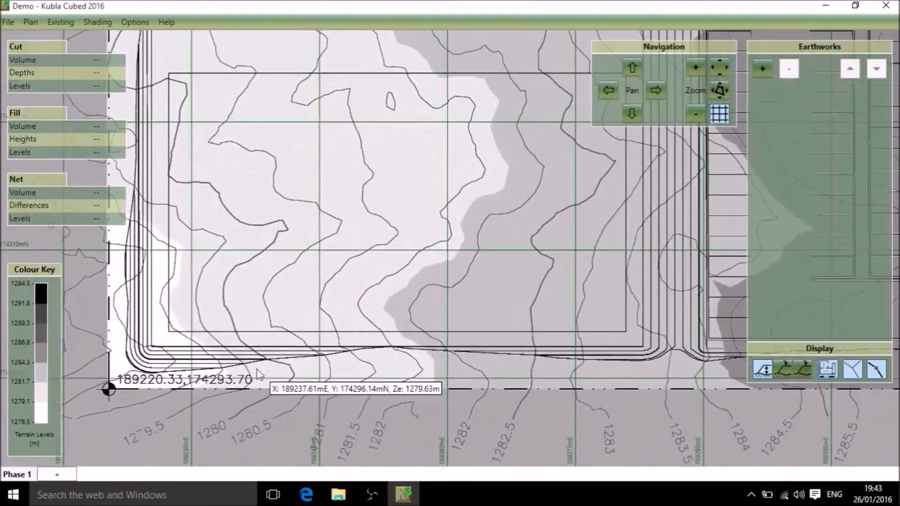
mouse_move(269, 367)
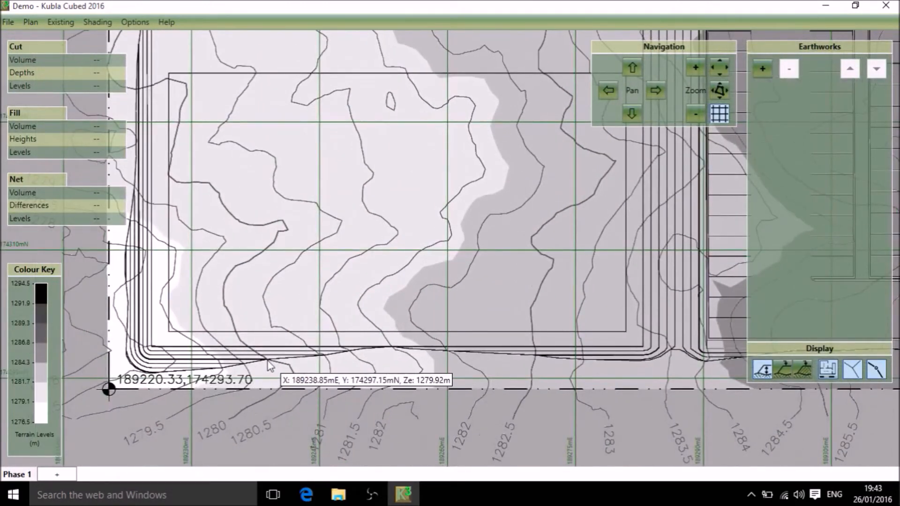
mouse_move(277, 374)
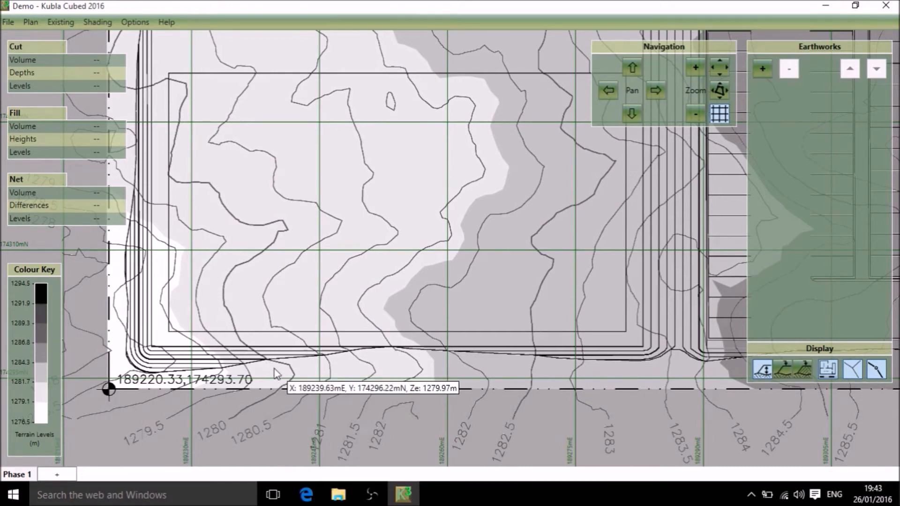
mouse_move(259, 441)
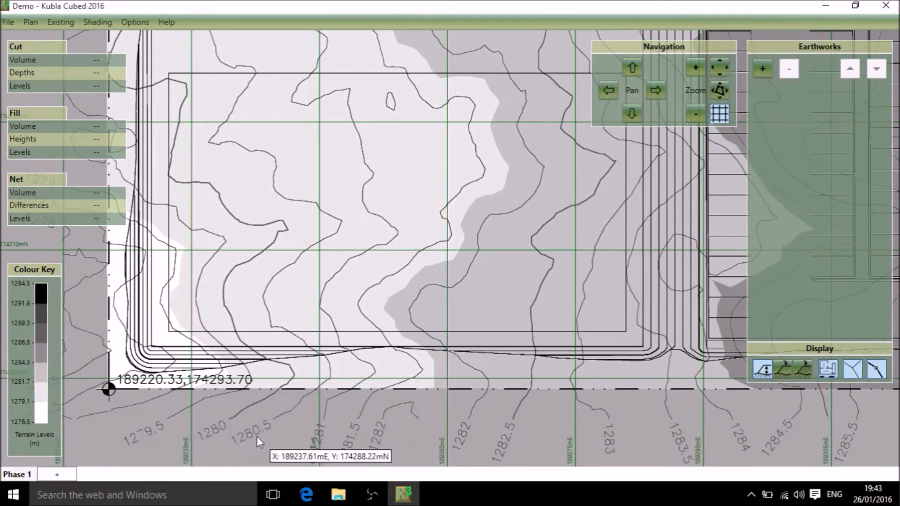
mouse_move(325, 387)
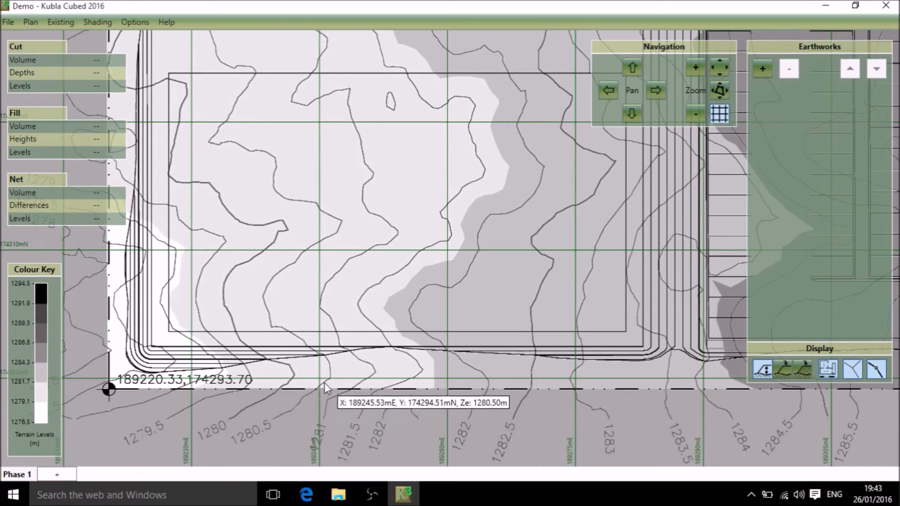
mouse_move(325, 386)
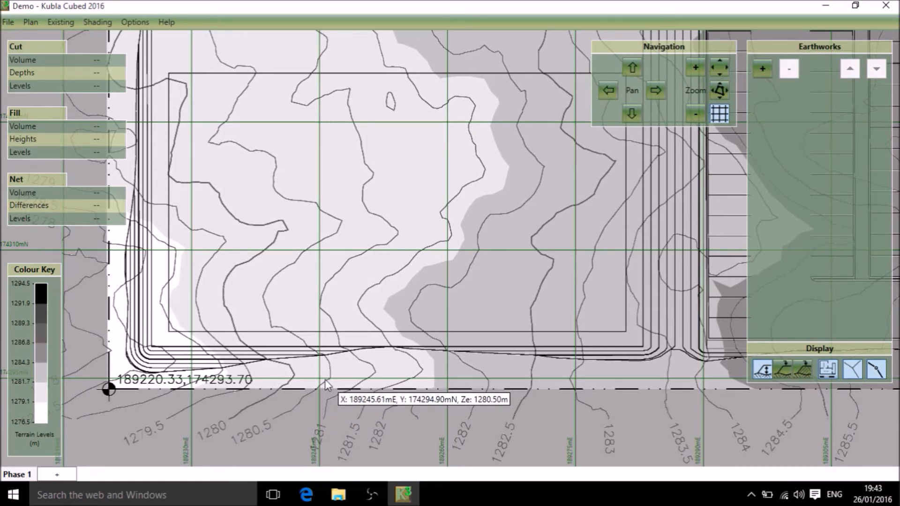
mouse_move(311, 386)
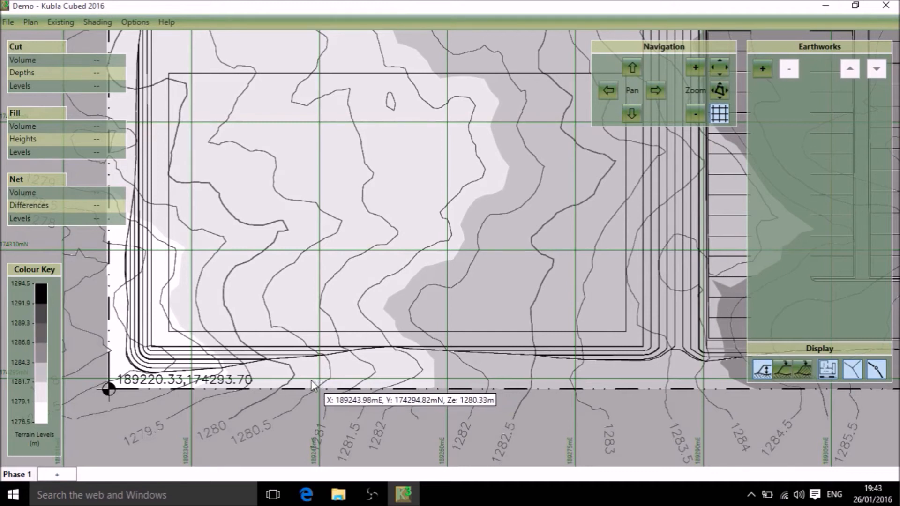
mouse_move(292, 387)
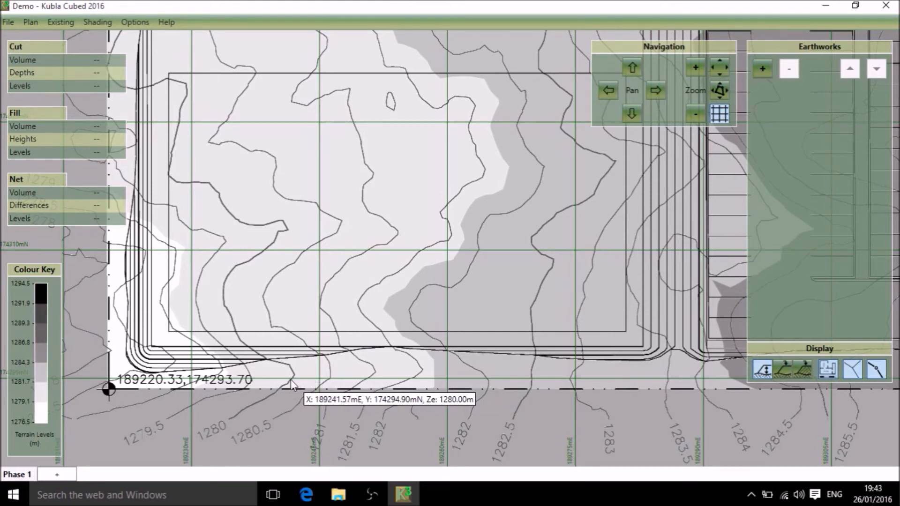
mouse_move(229, 419)
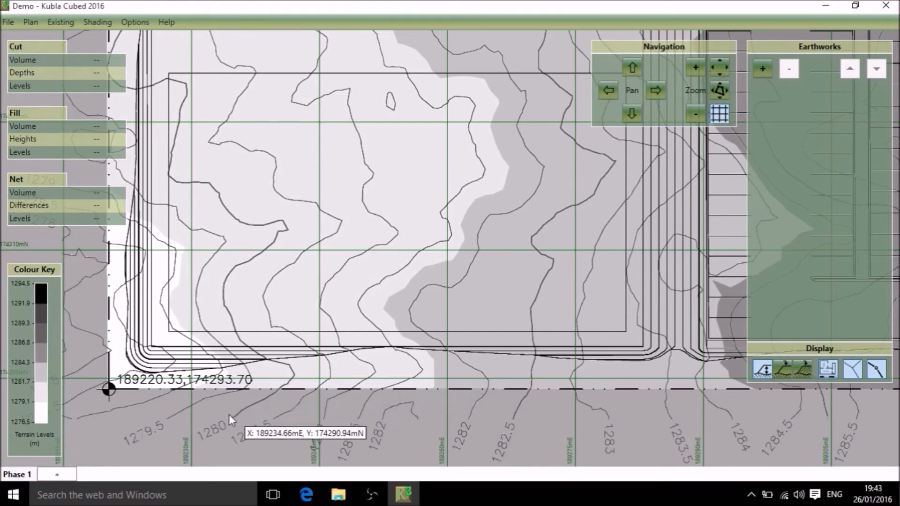
mouse_move(258, 398)
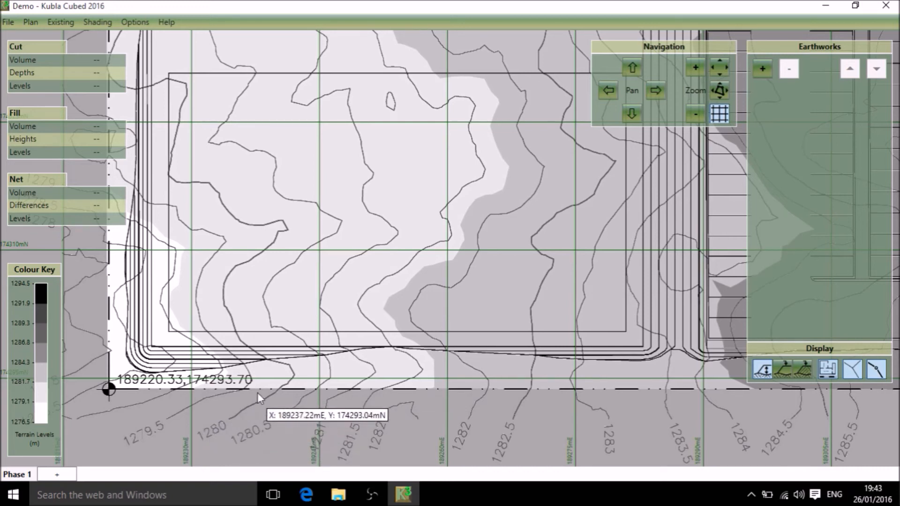
mouse_move(285, 379)
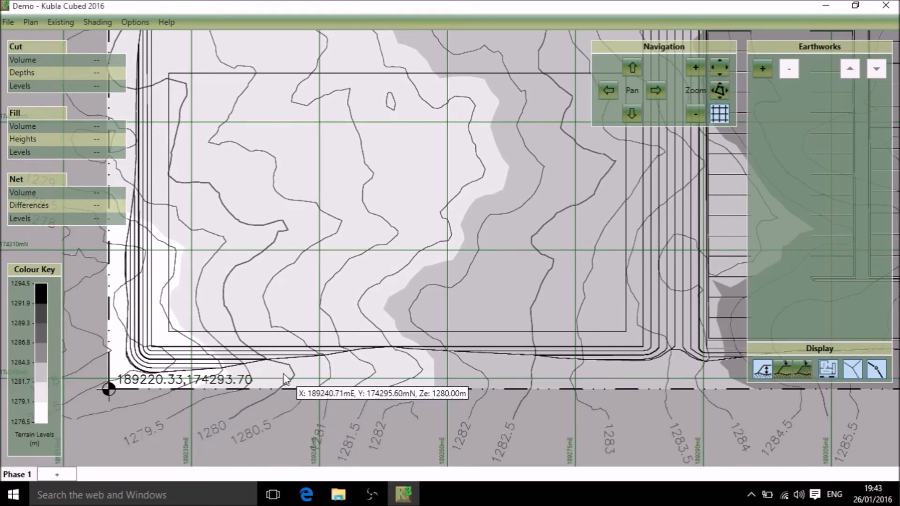
mouse_move(313, 369)
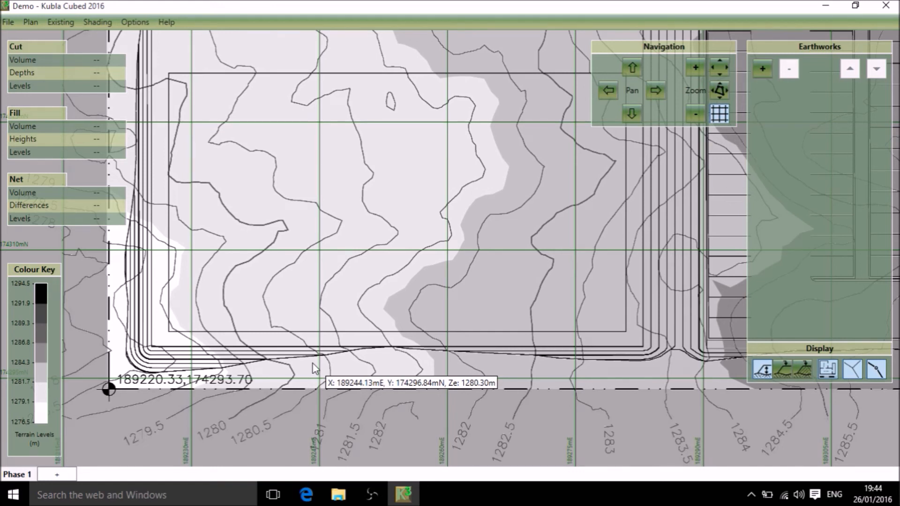
mouse_move(664, 185)
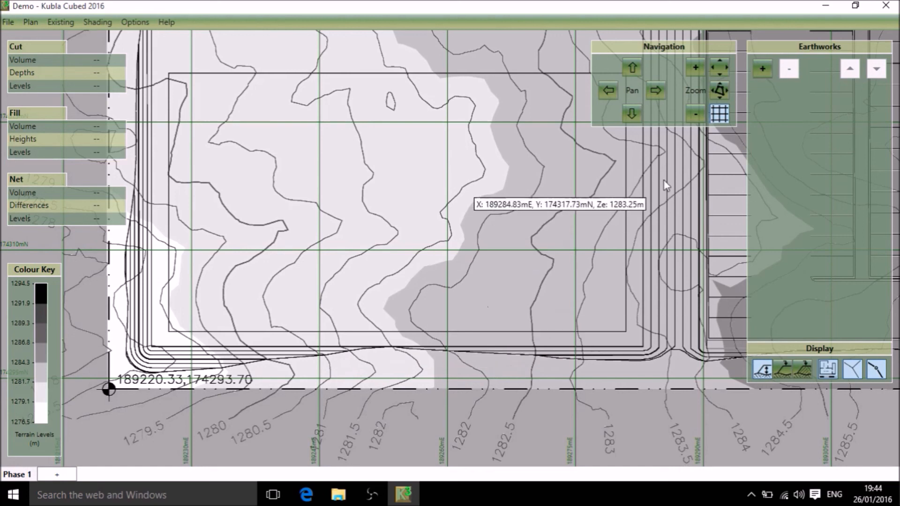
click(762, 68)
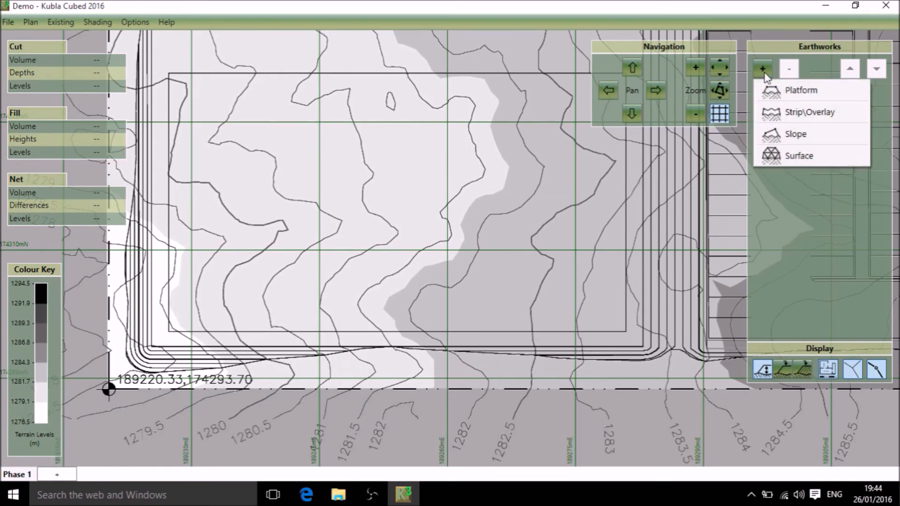